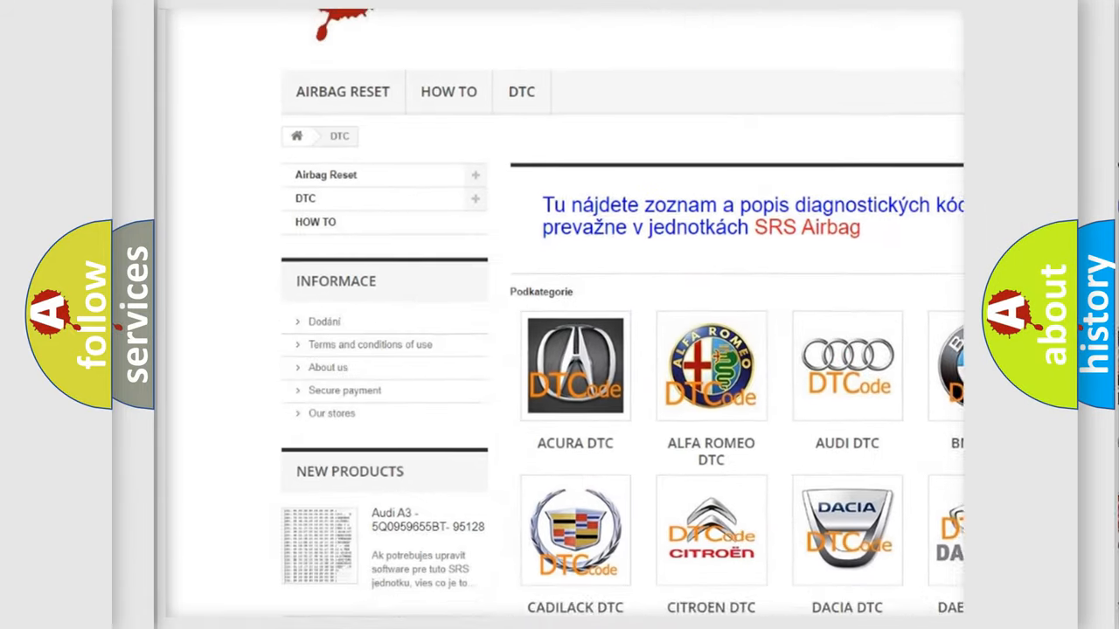
scroll("down", 3)
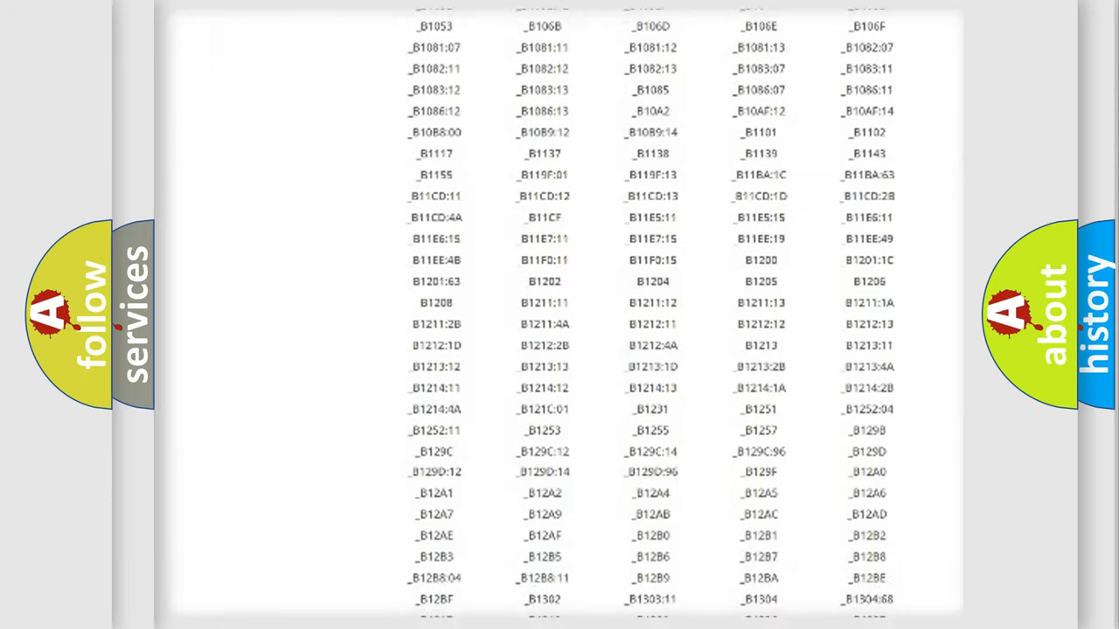
scroll("down", 3)
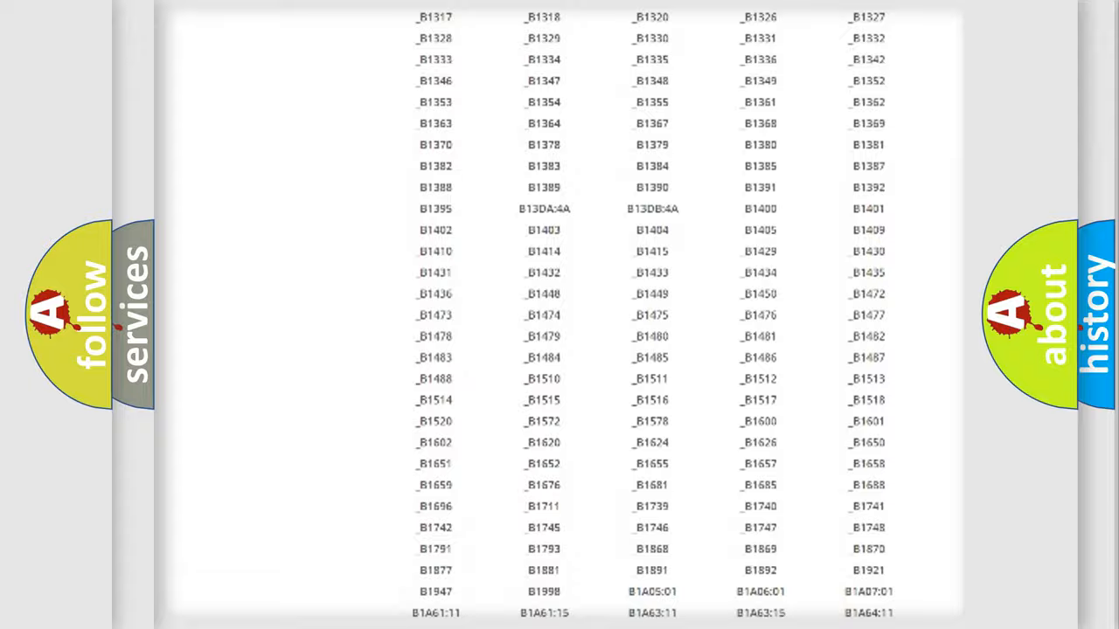